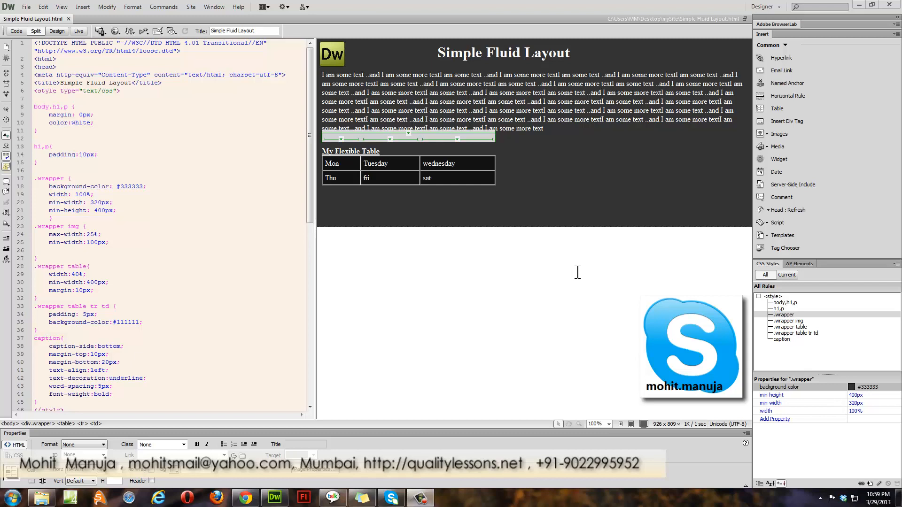
mouse_move(602, 278)
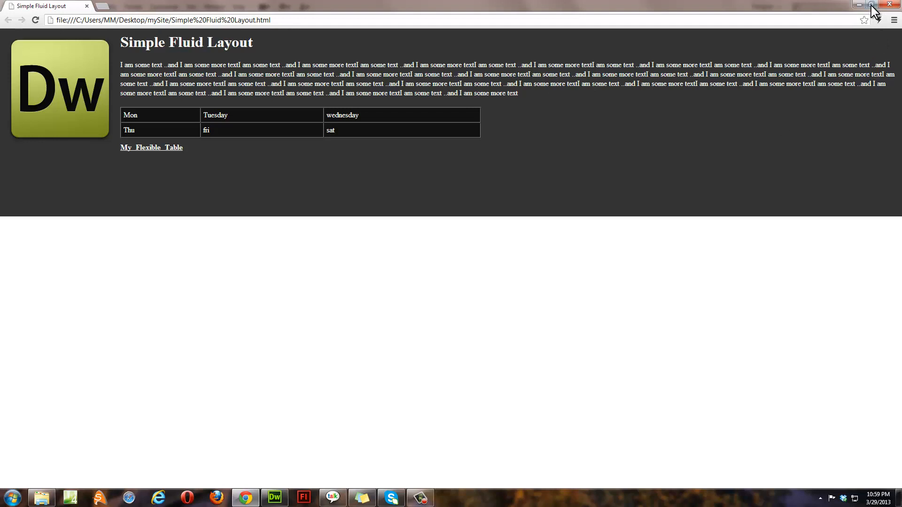
Take the Chrome window out of full-screen size so its width can be narrowed.
click(870, 5)
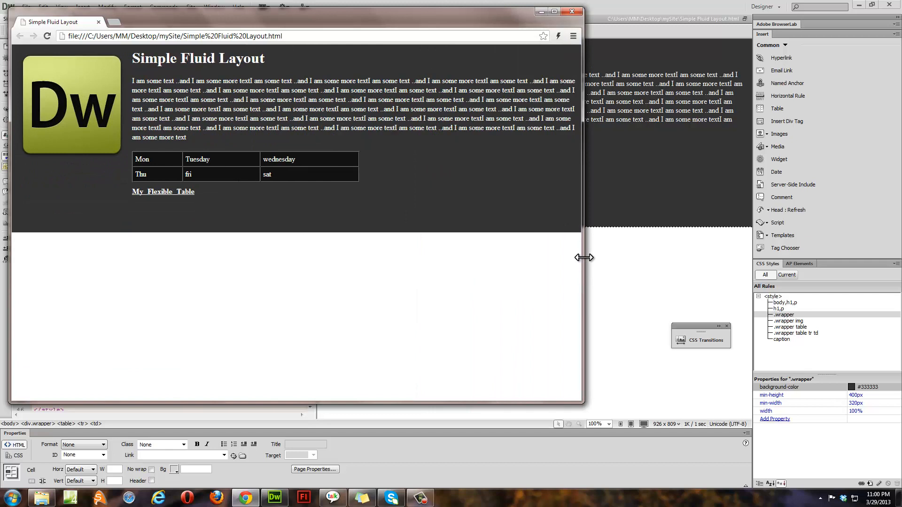
mouse_move(325, 258)
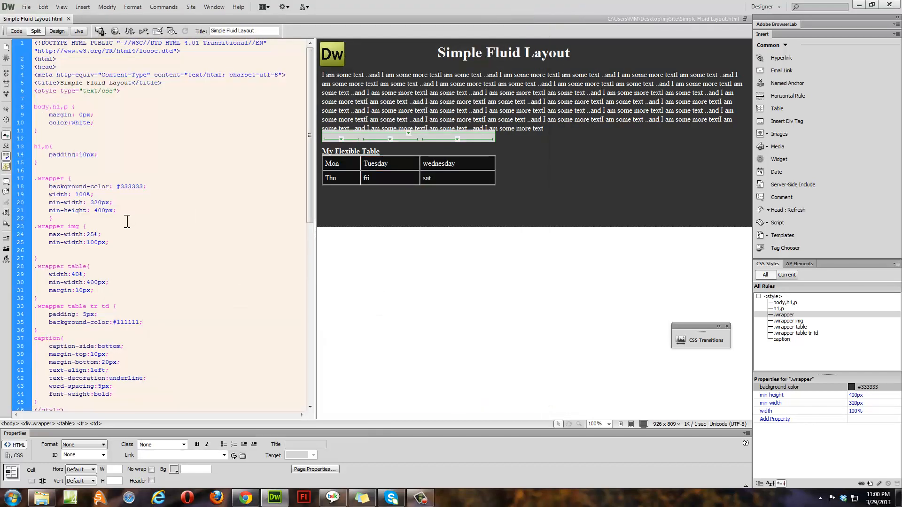
double_click(65, 211)
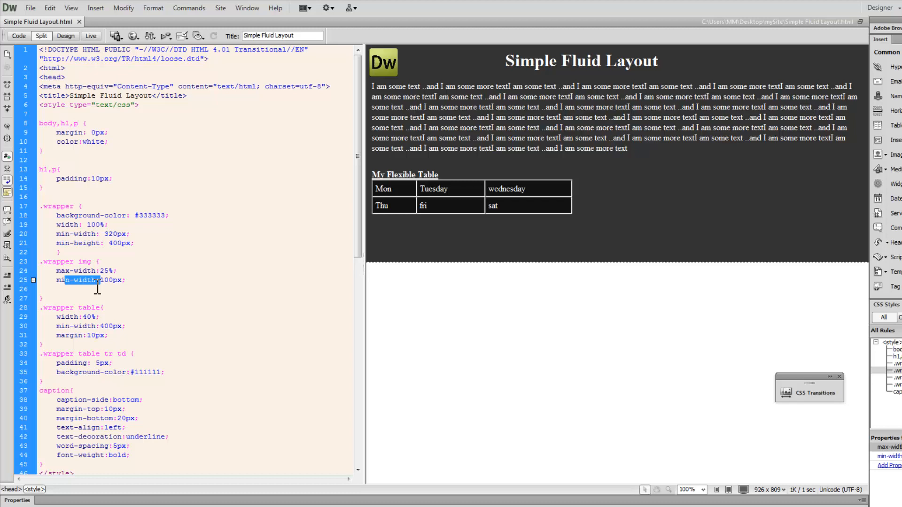
scroll(down, 3)
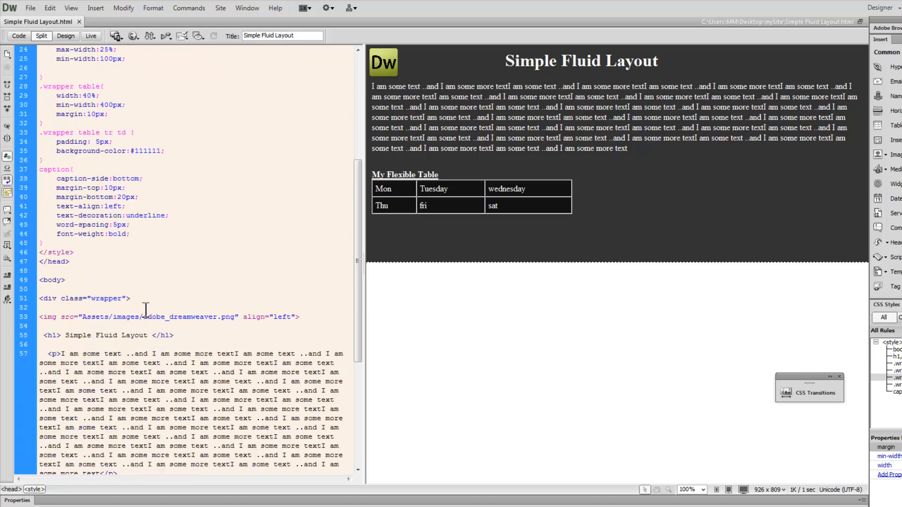
scroll(down, 3)
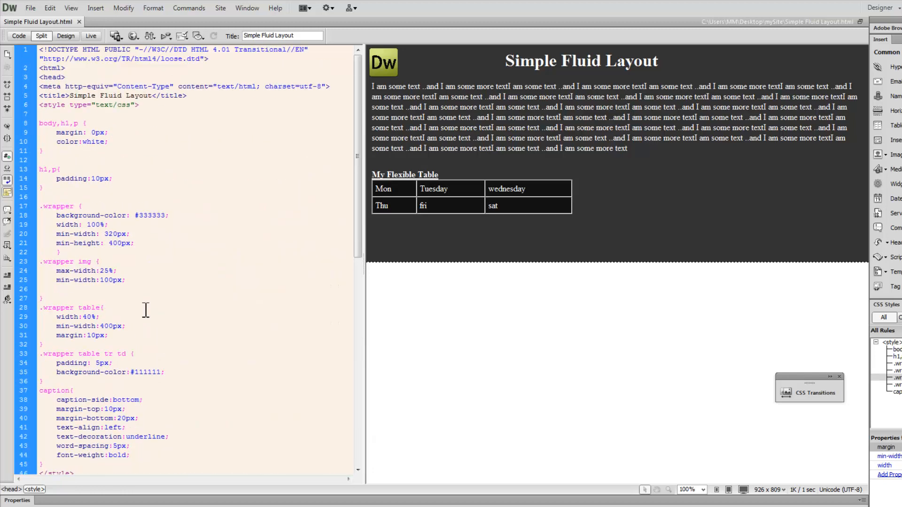
click(102, 307)
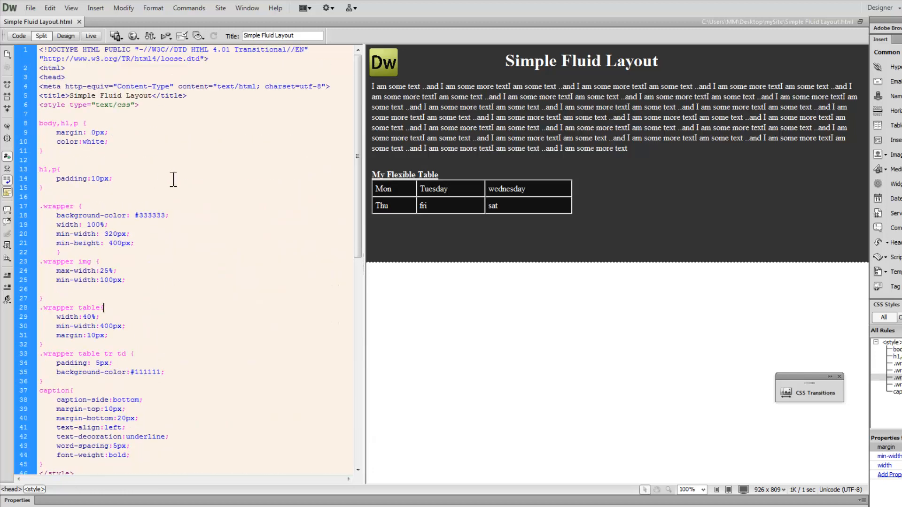
drag(137, 49, 242, 50)
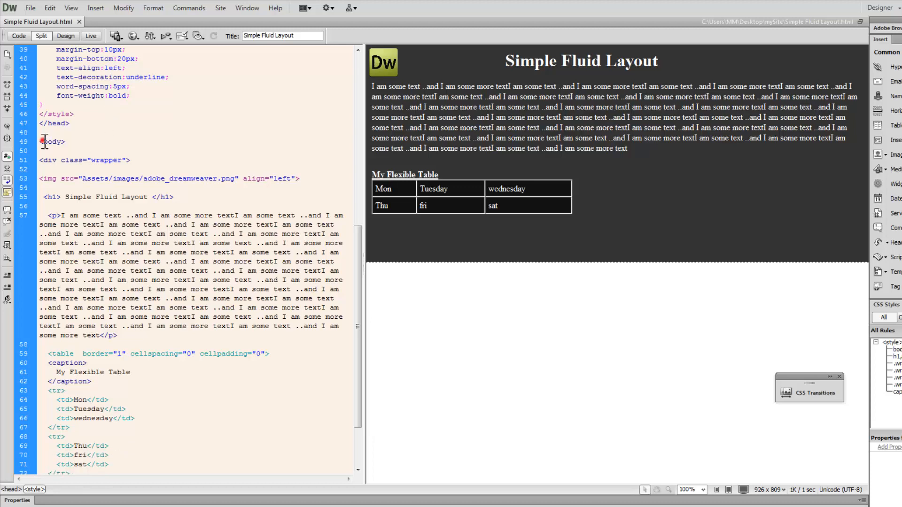
double_click(53, 142)
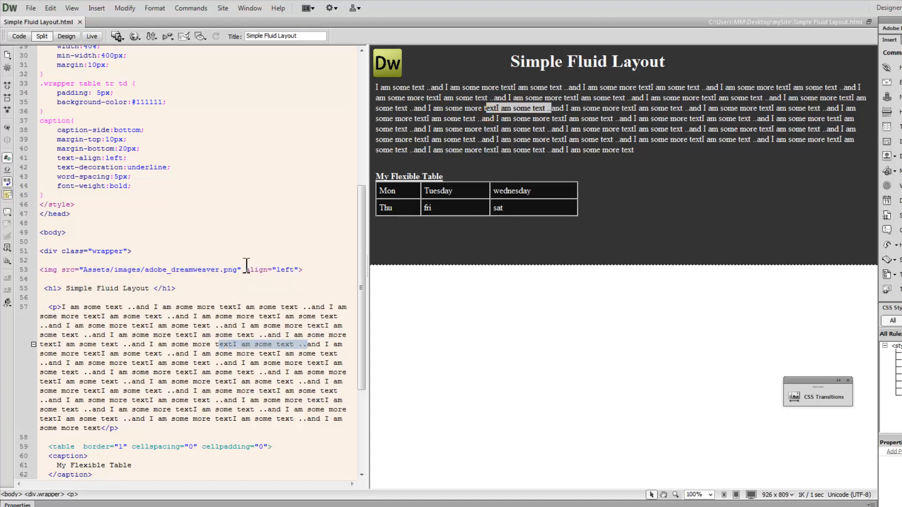
click(106, 252)
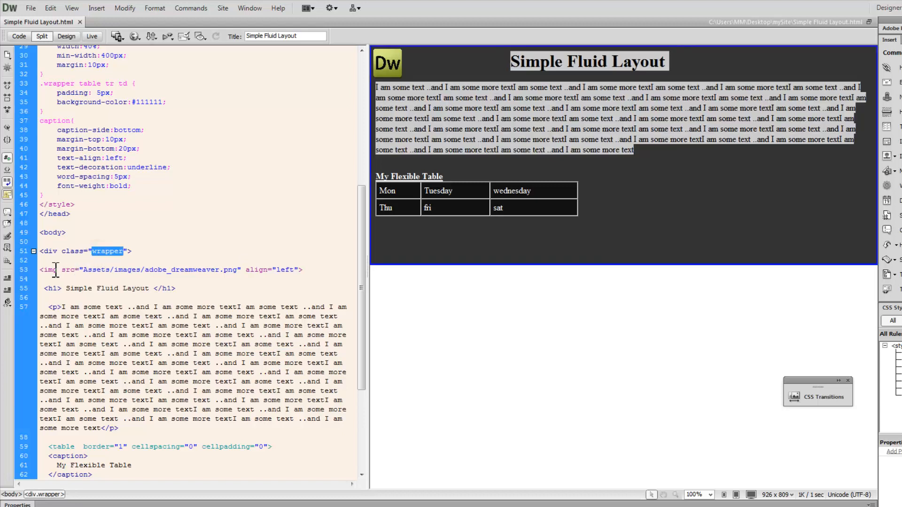
click(51, 270)
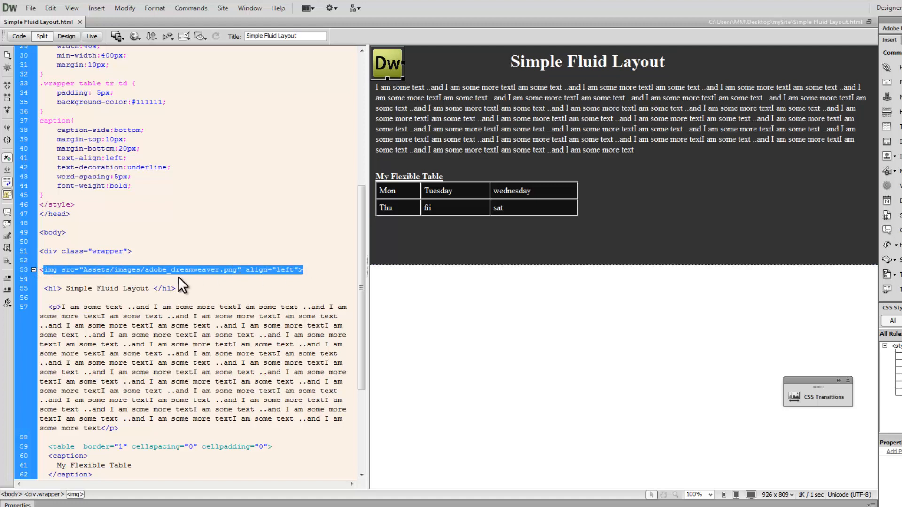
double_click(181, 270)
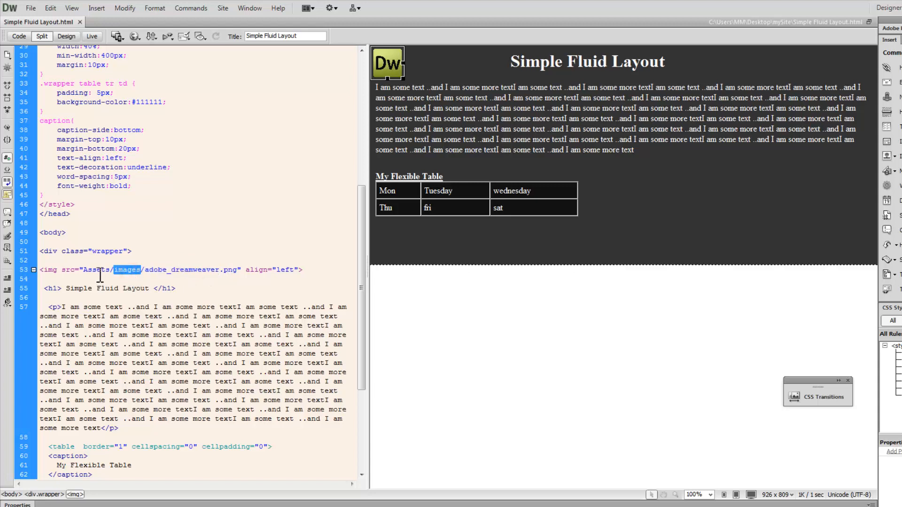
double_click(97, 270)
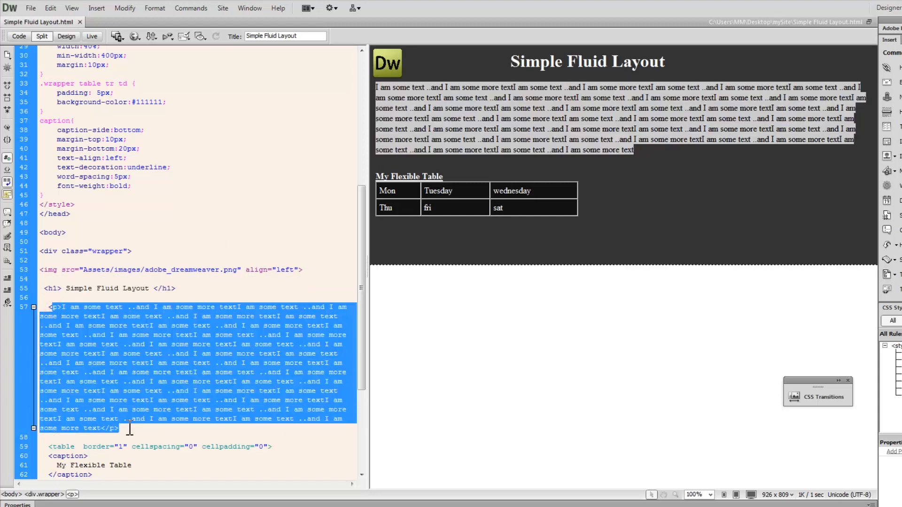
scroll(down, 3)
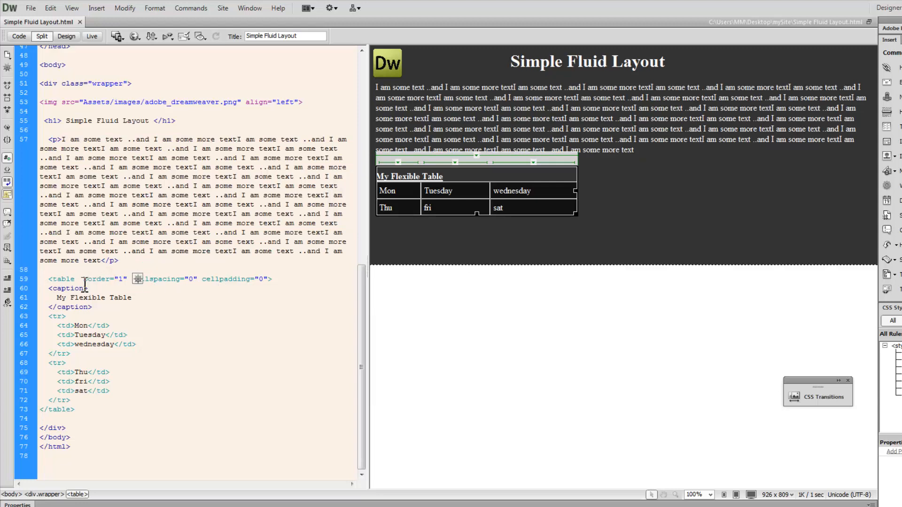
click(67, 288)
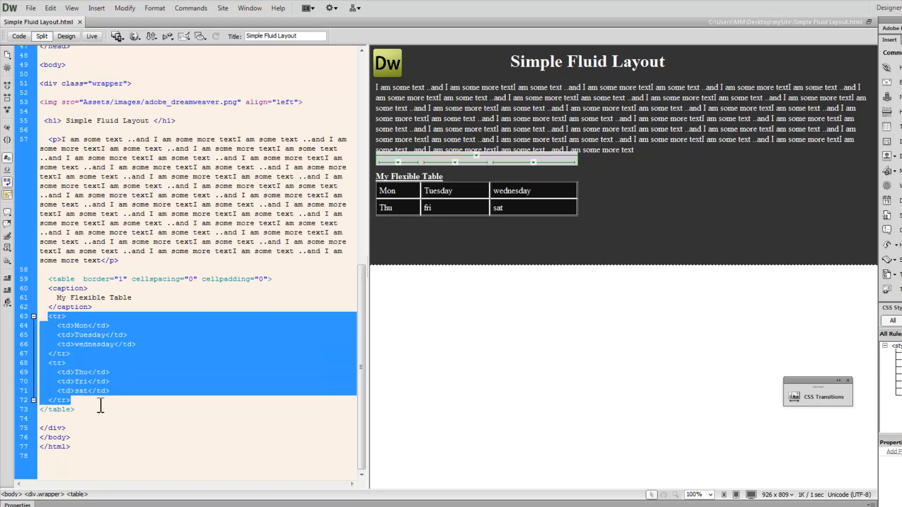
click(57, 409)
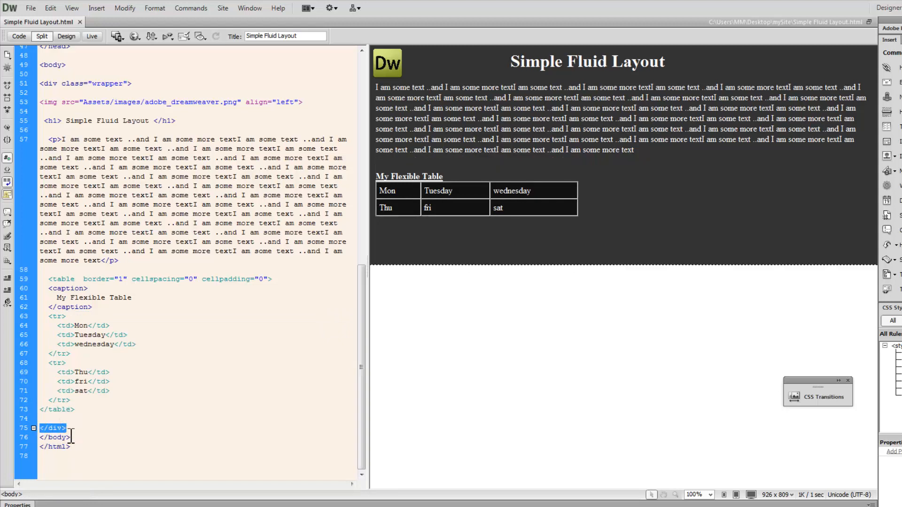
click(51, 437)
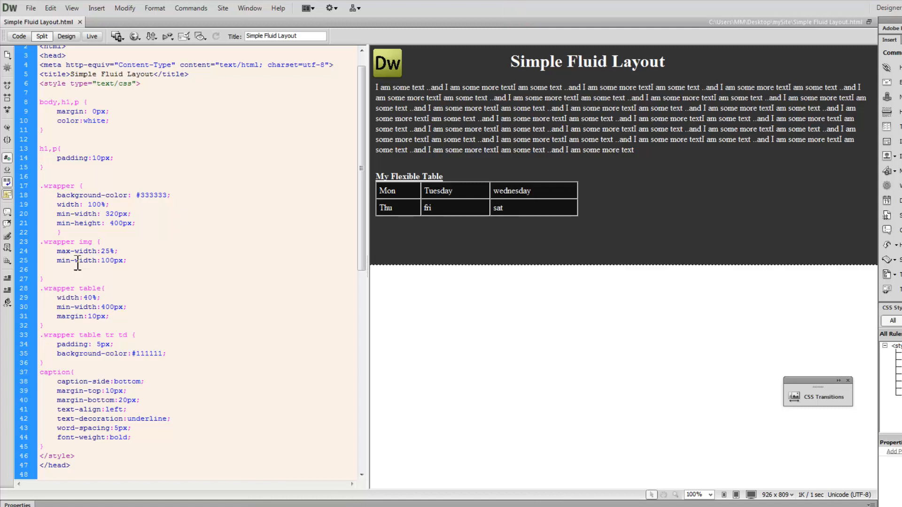
Review the image min-width, text colour and wrapper background, then set the wrapper min-width to 370px.
double_click(72, 261)
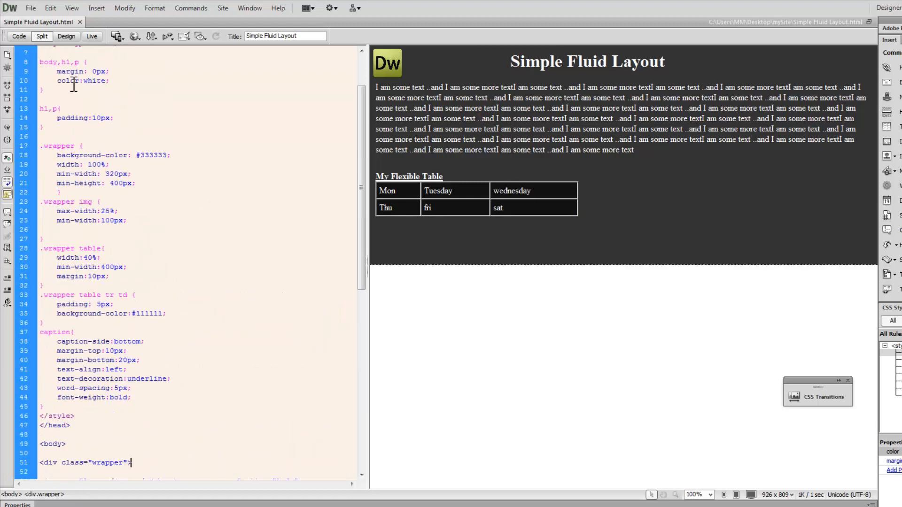
double_click(83, 72)
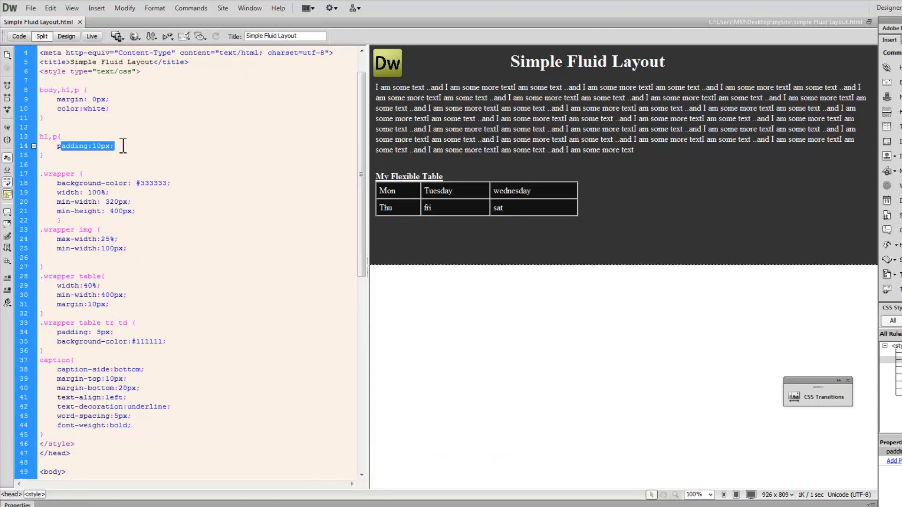
mouse_move(149, 149)
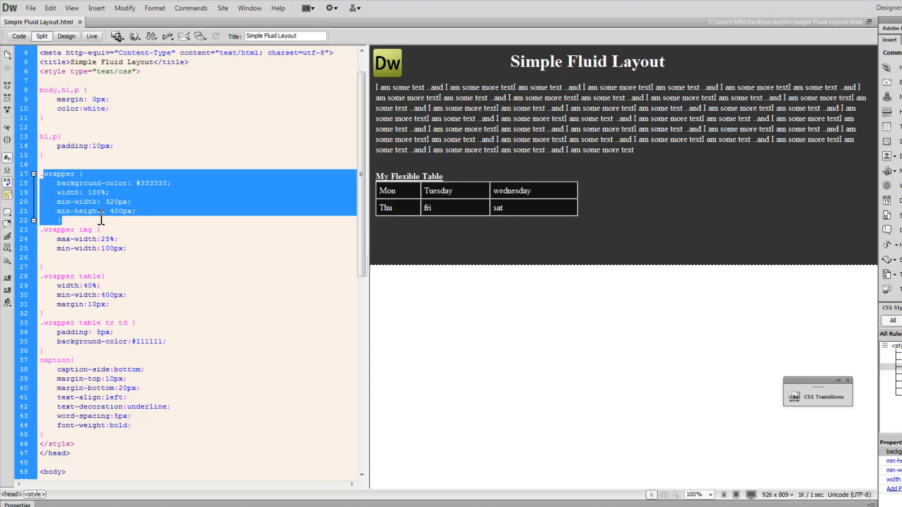
mouse_move(154, 192)
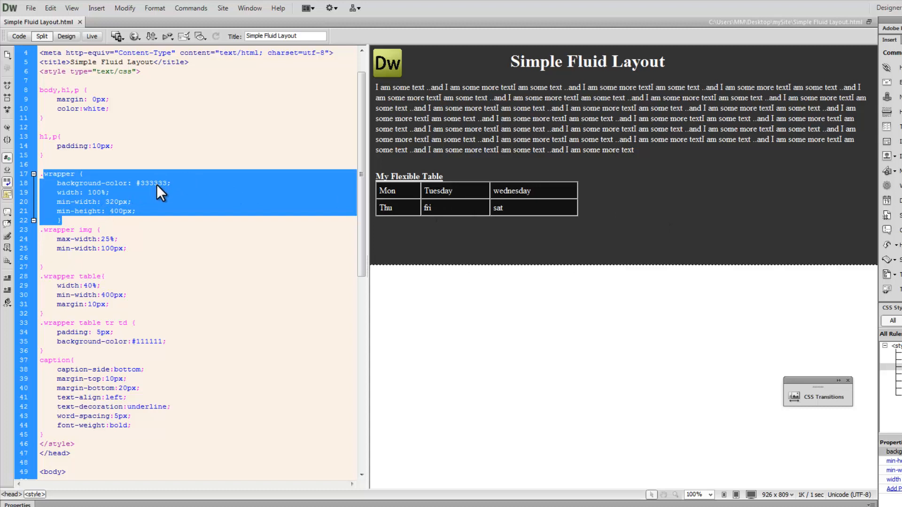
double_click(152, 183)
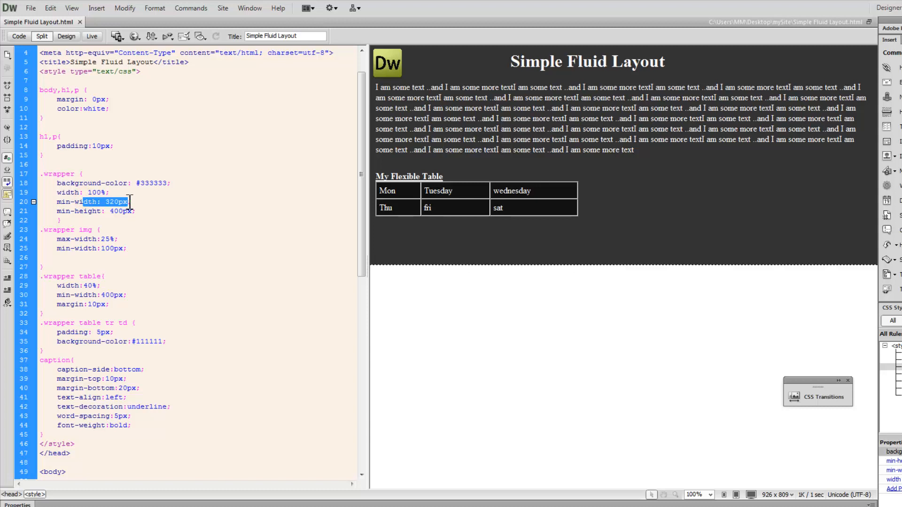
text(370px)
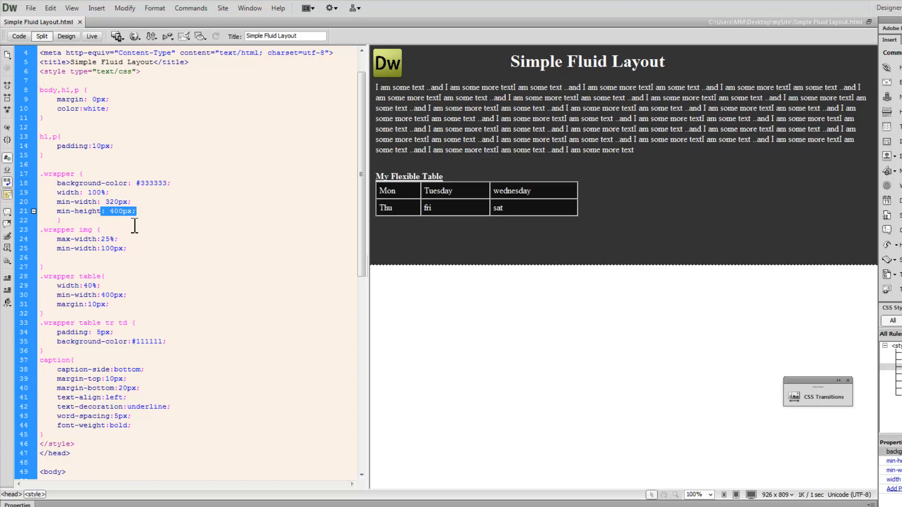
mouse_move(136, 94)
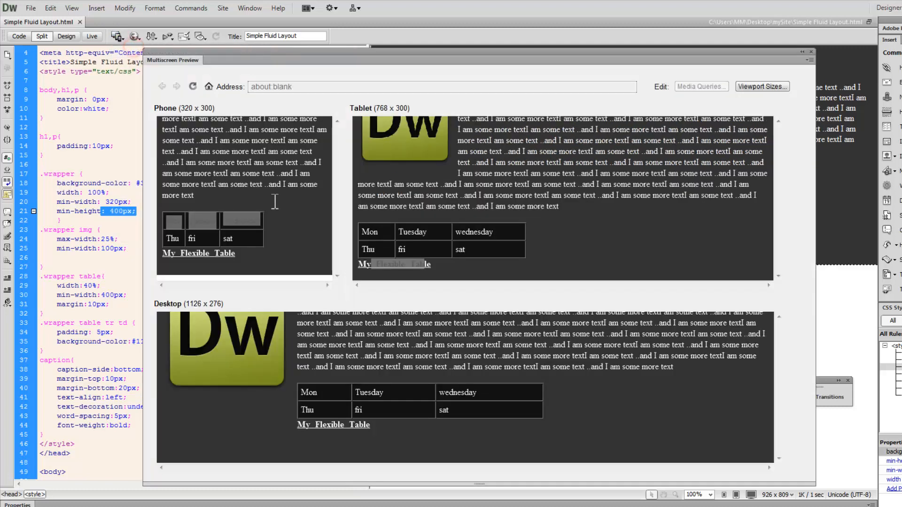
click(193, 86)
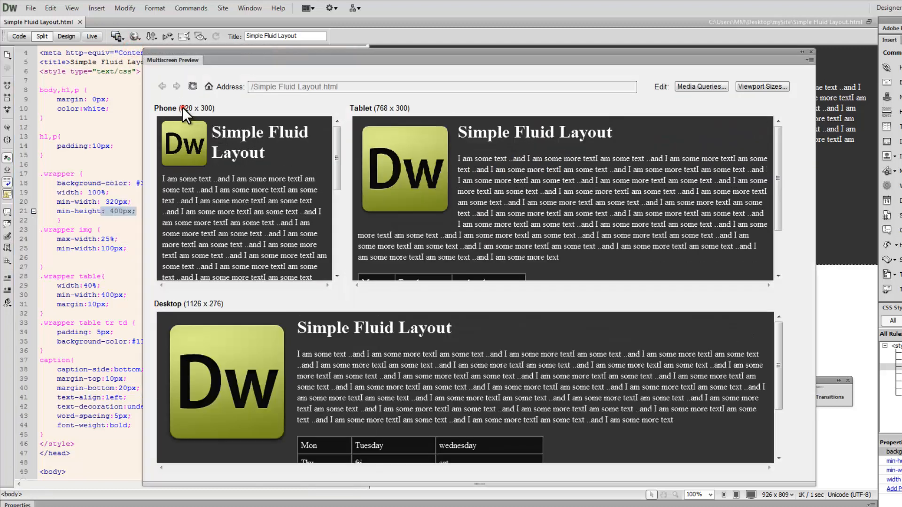
scroll(down, 3)
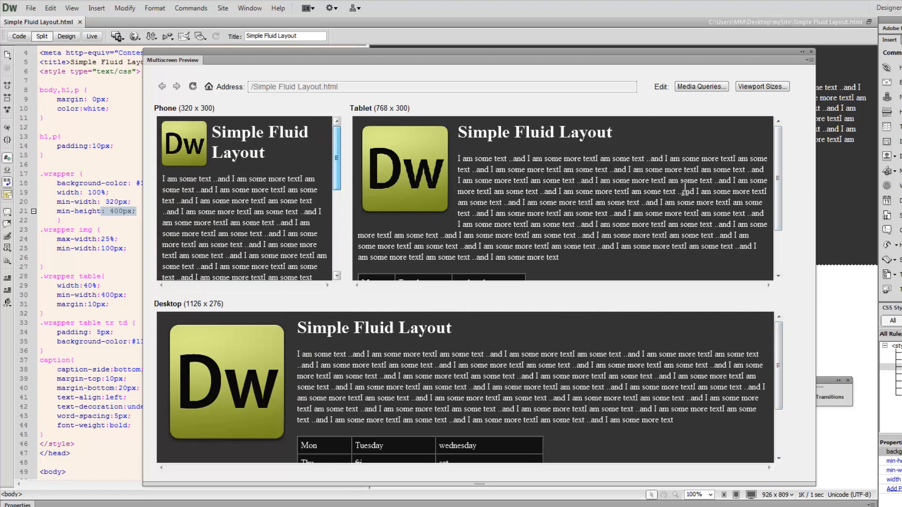
scroll(down, 3)
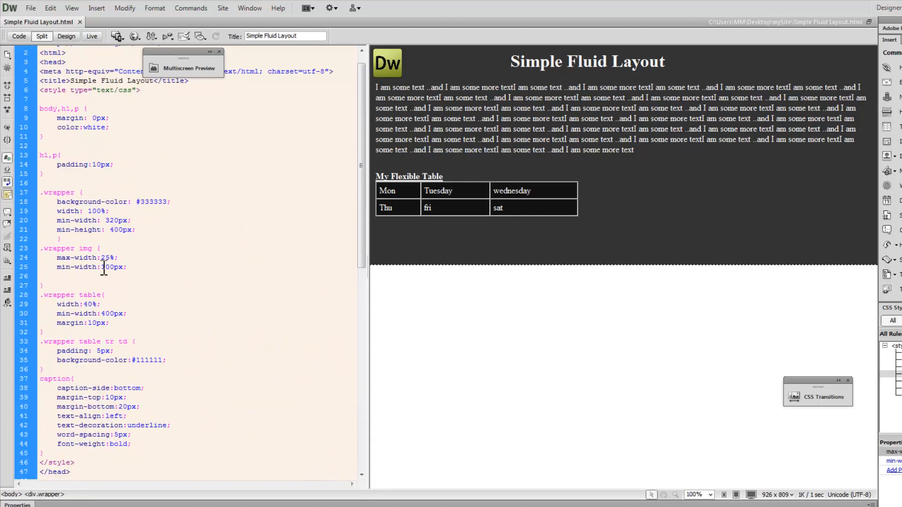
triple_click(87, 258)
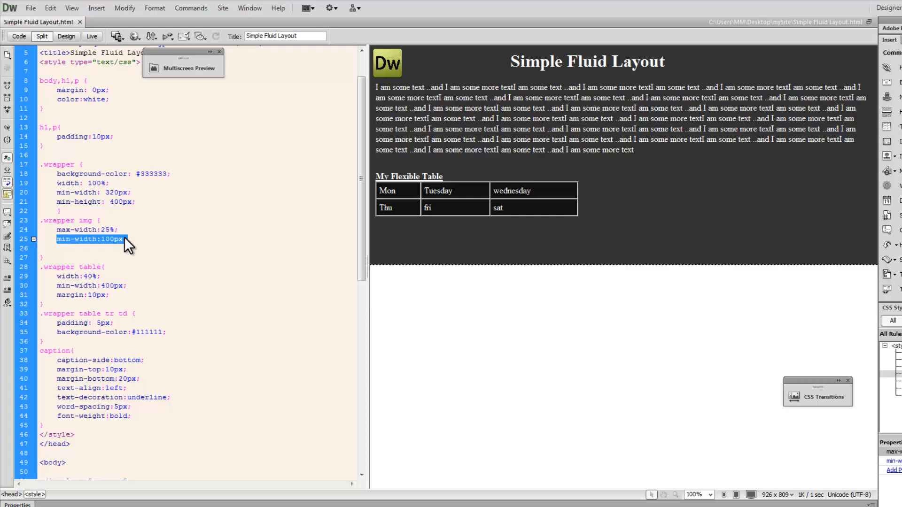
double_click(90, 267)
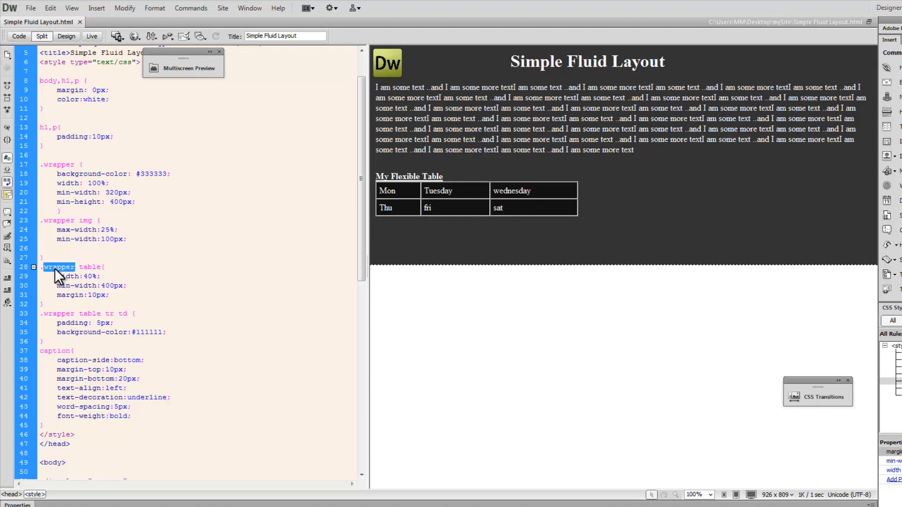
double_click(73, 277)
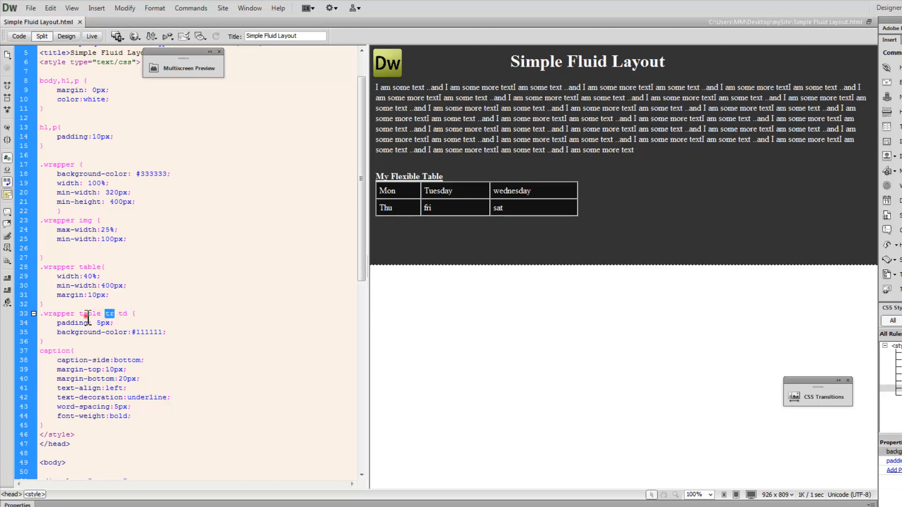
double_click(56, 313)
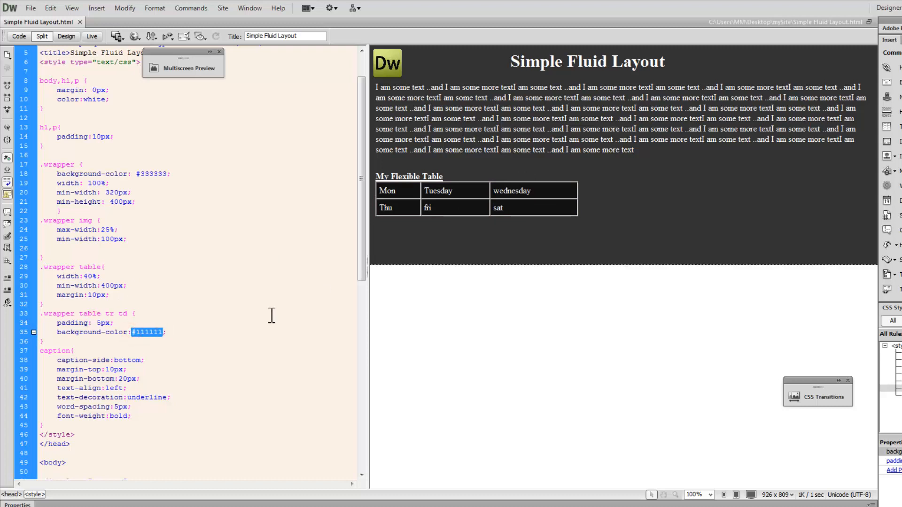
mouse_move(507, 200)
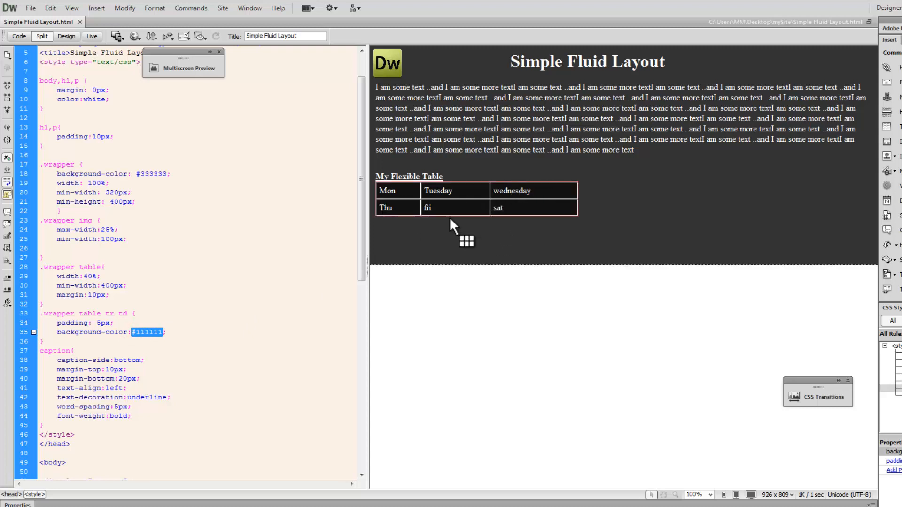
scroll(down, 3)
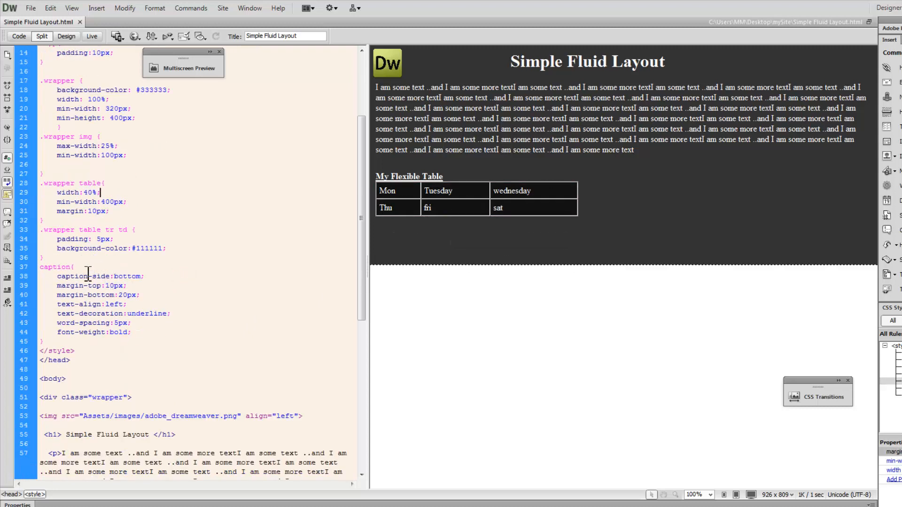
Highlight the caption's bottom-side placement and toggle Live view on and back to Design.
double_click(55, 267)
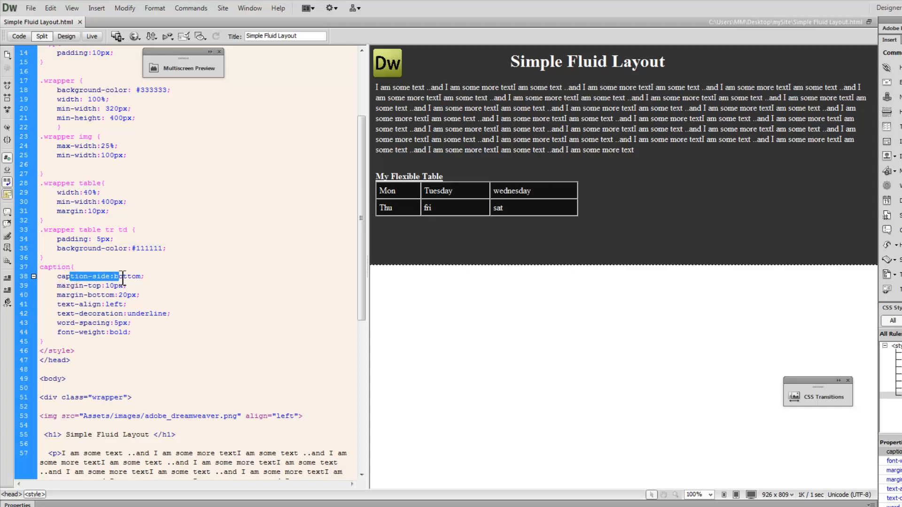
mouse_move(326, 219)
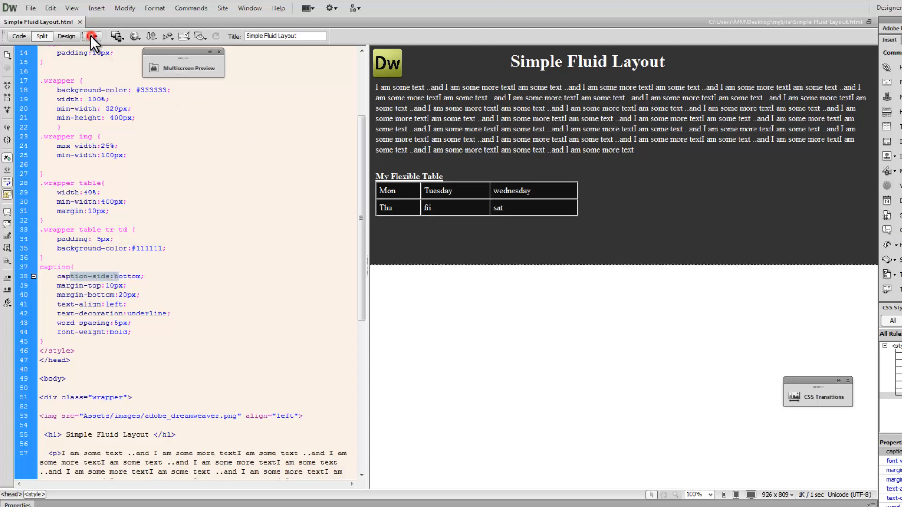
click(93, 36)
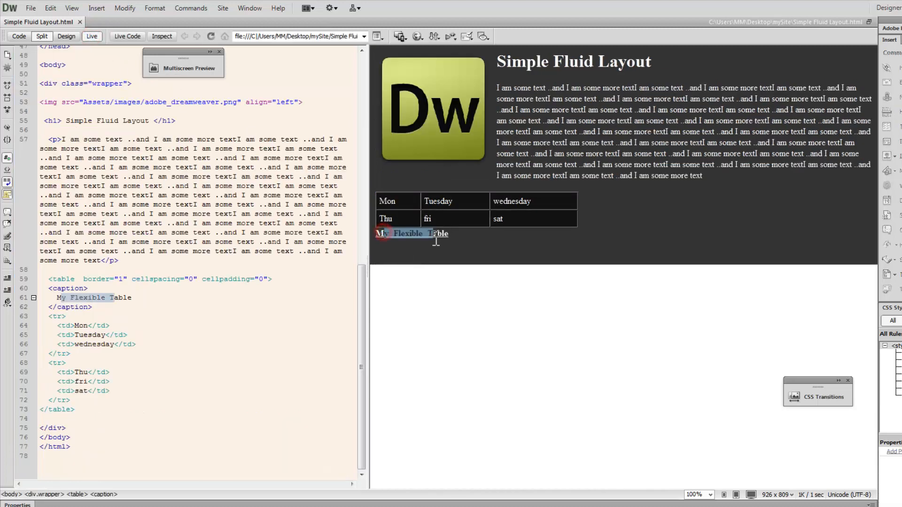
click(91, 36)
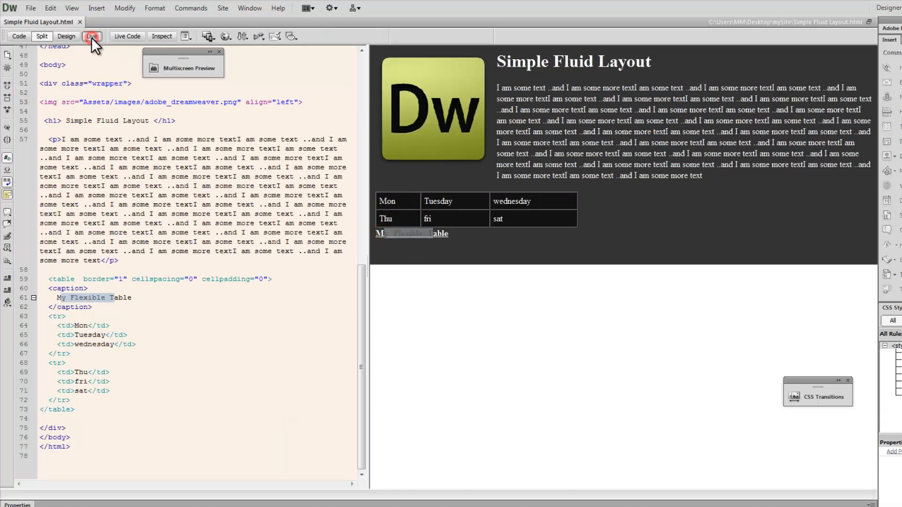
click(91, 36)
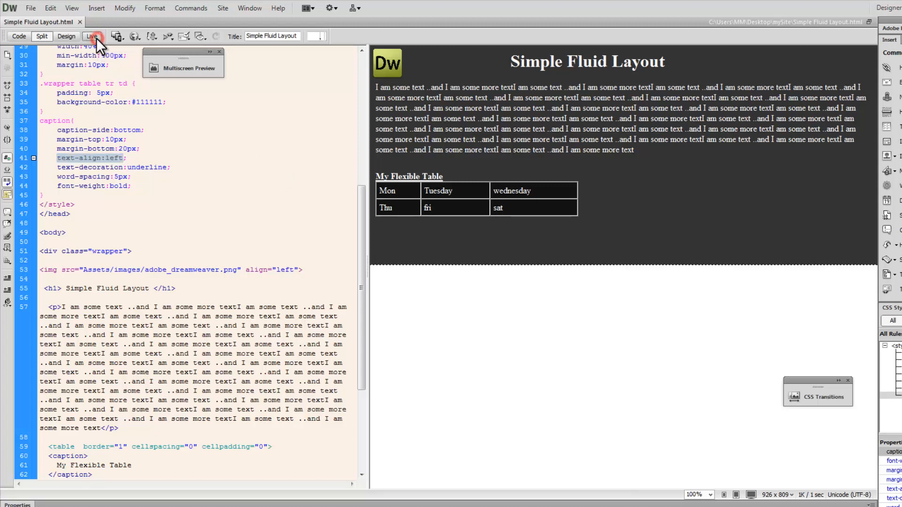
Render the page live again and point out the caption's bottom margin value.
click(91, 35)
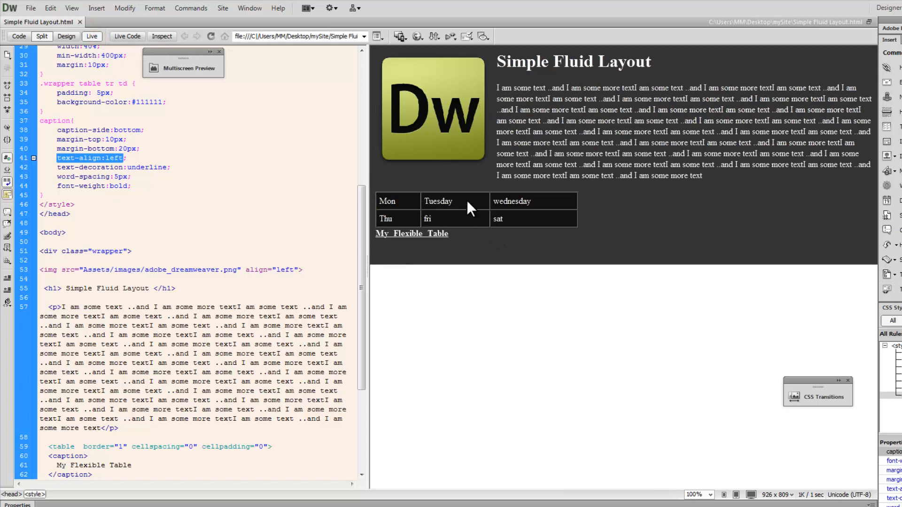
mouse_move(493, 190)
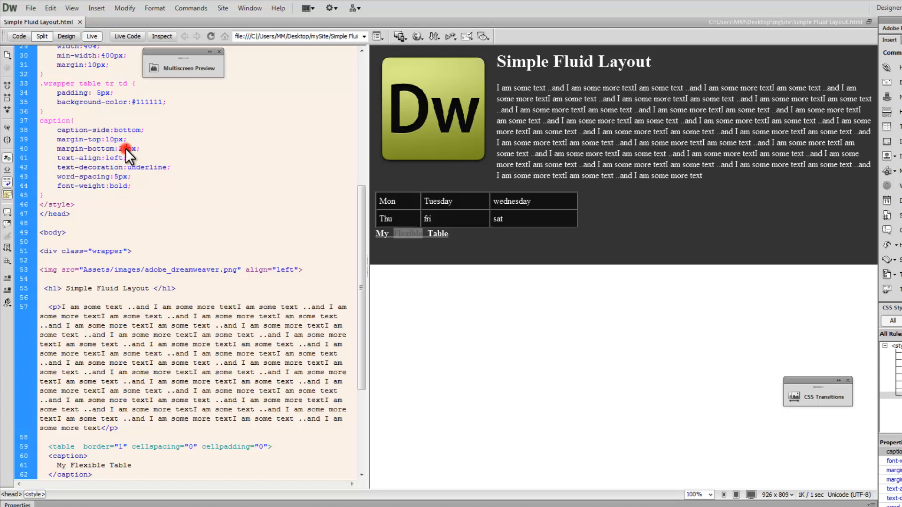
double_click(111, 139)
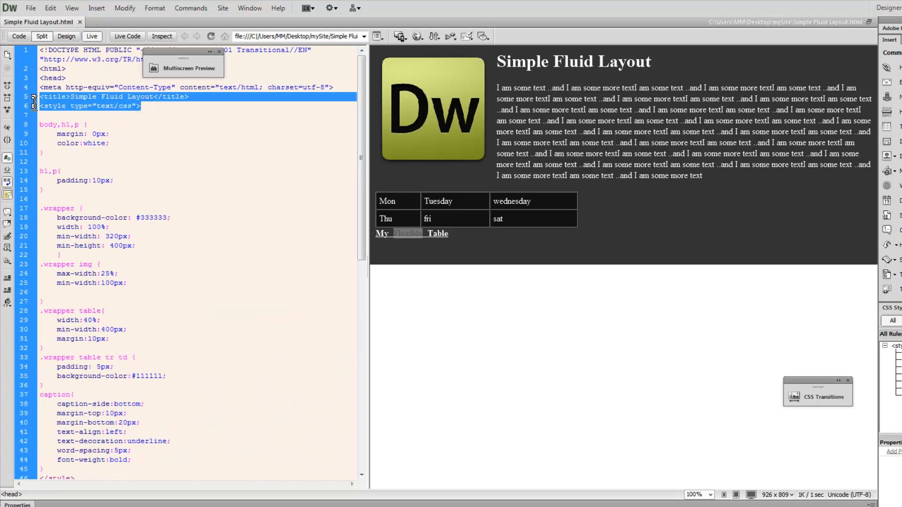
click(79, 106)
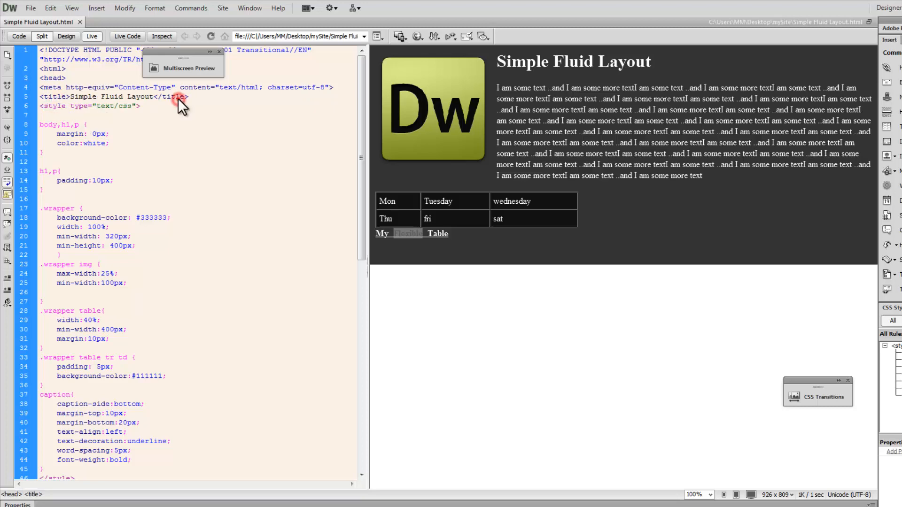
scroll(down, 3)
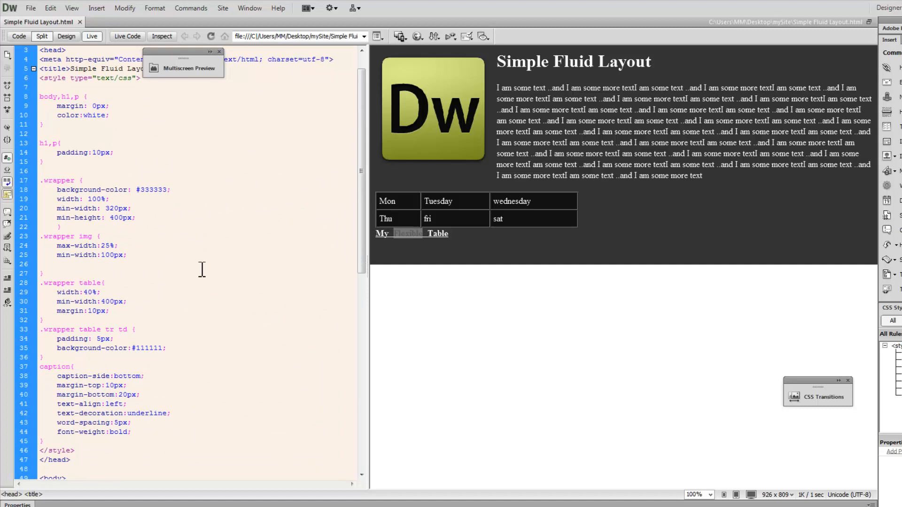
drag(56, 245, 126, 254)
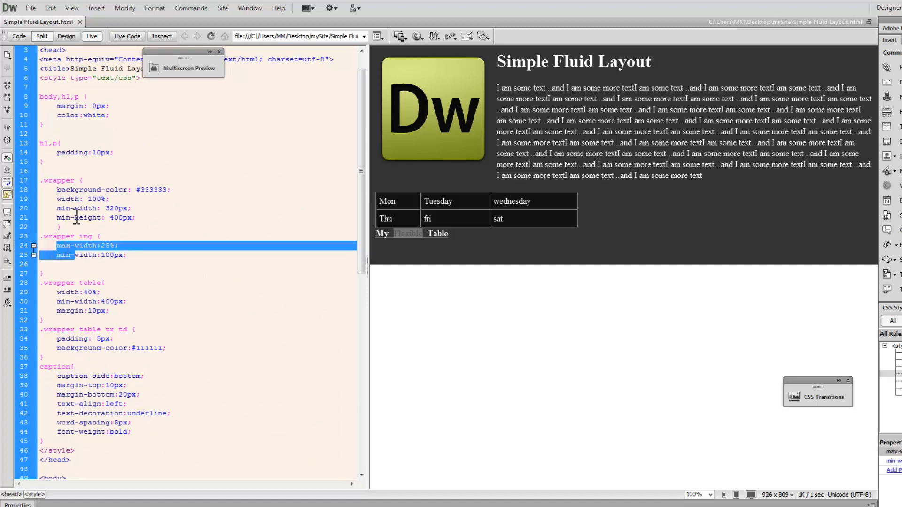